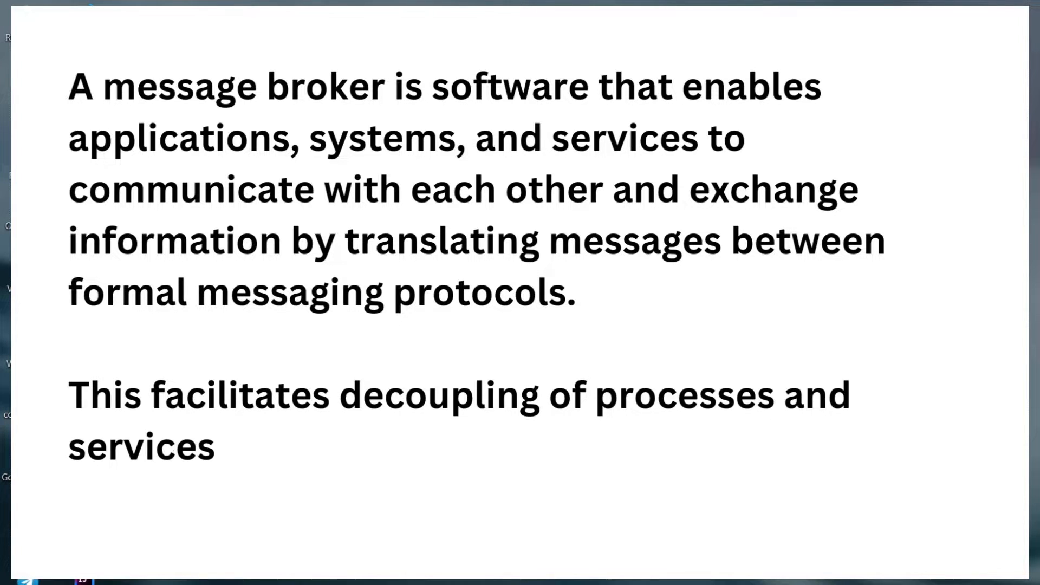
- After the message broker intro, bring up a blank Firefox tab
type("within systems.")
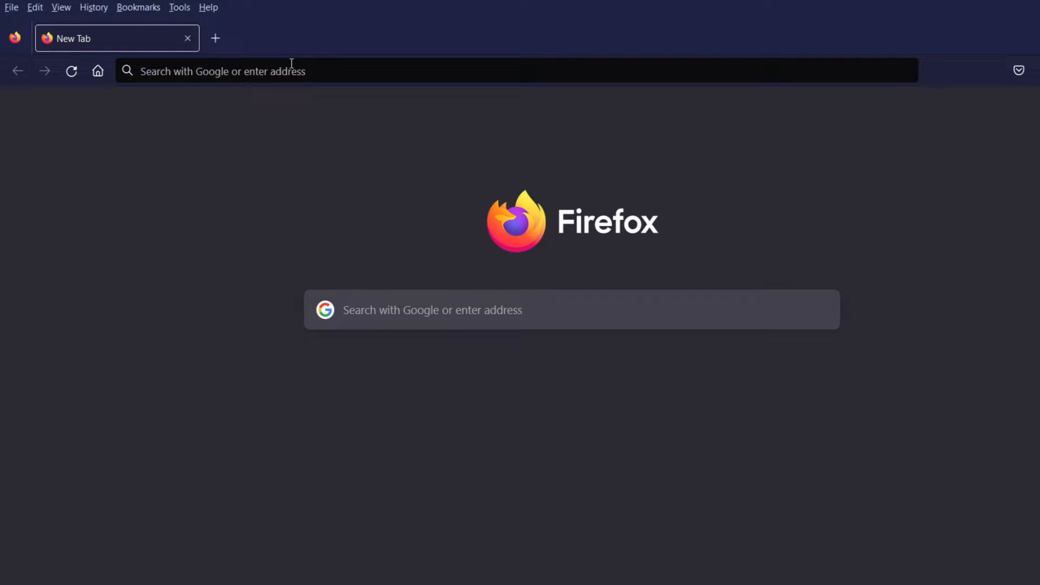
- Enter 'docker' in the address bar and go to the Docker Hub site
type("docker")
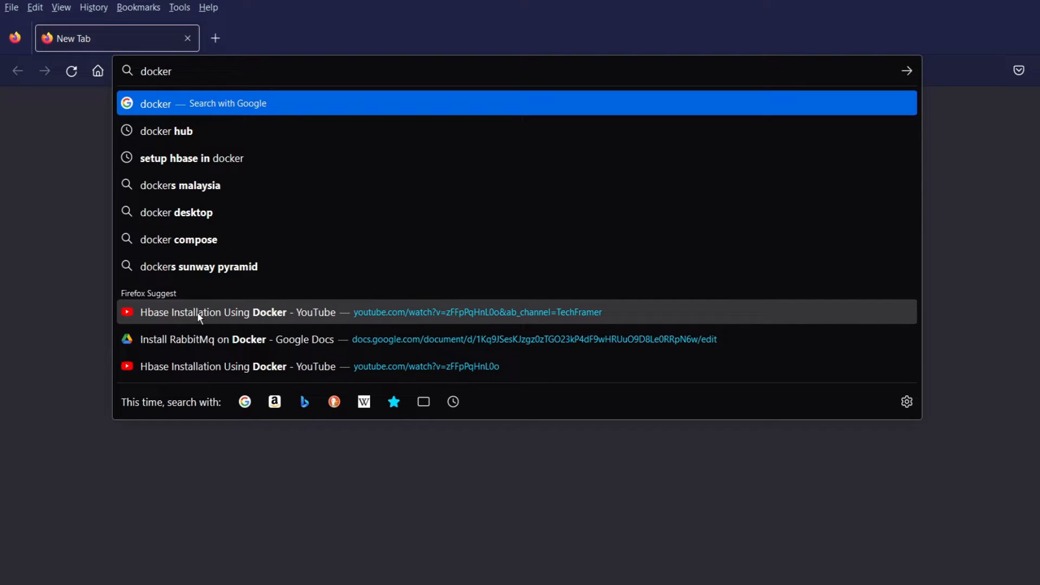
left_click(167, 131)
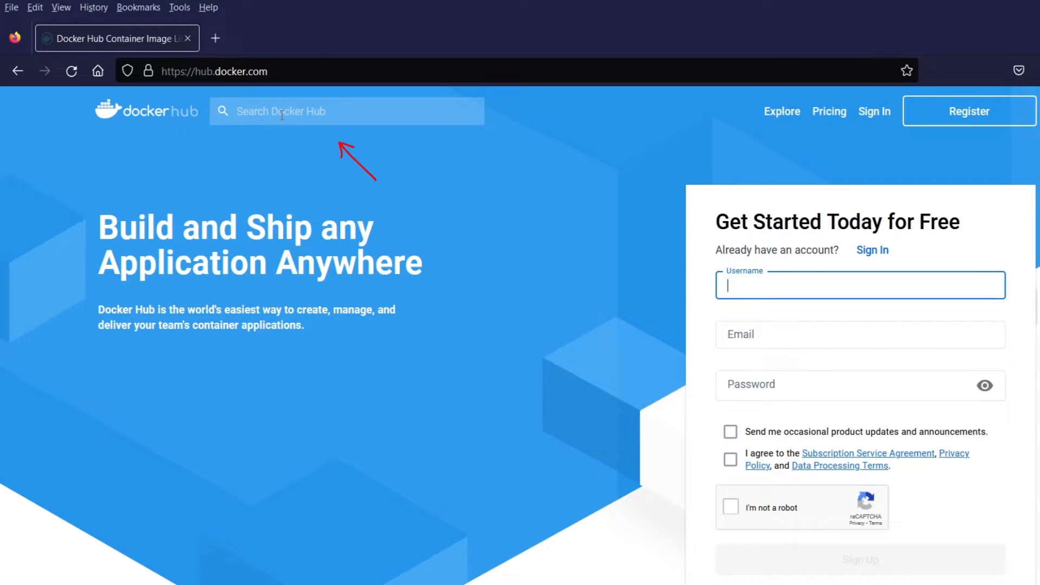
- Search Docker Hub for rabbitmq, open the official image, and select the 3.11.11-management tag
type("rabbit mq")
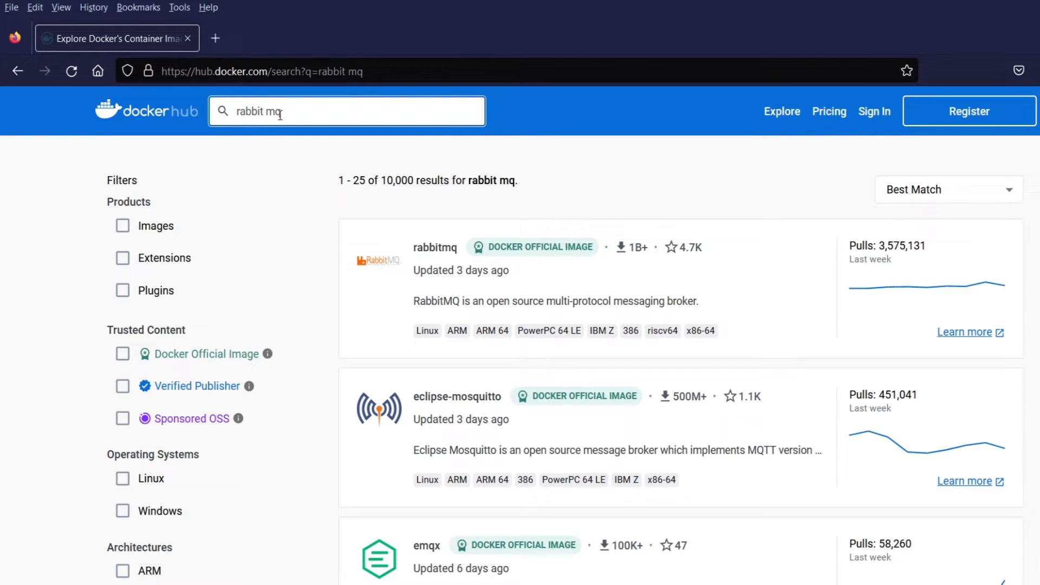
mouse_move(475, 296)
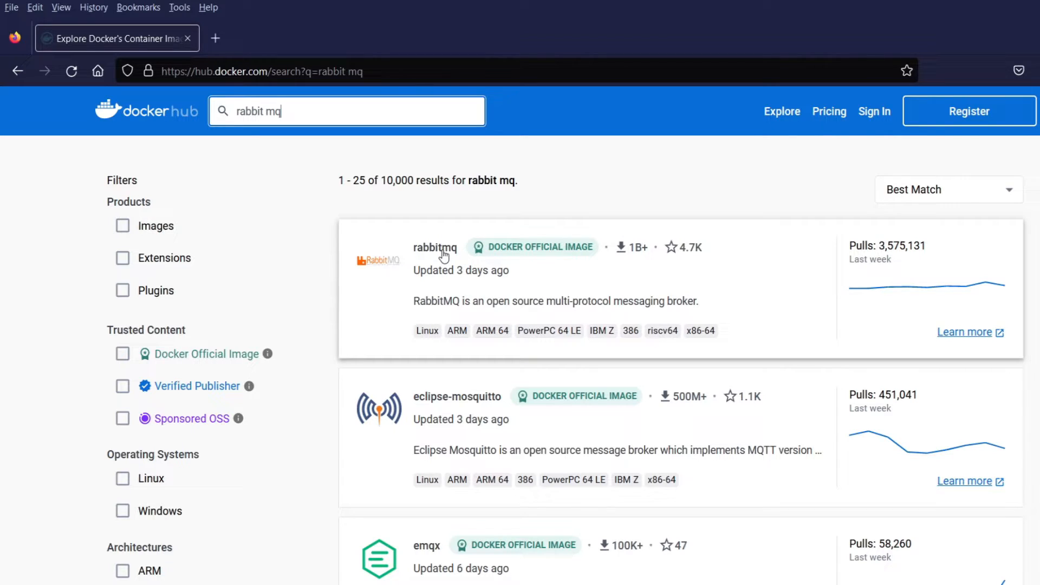
left_click(435, 248)
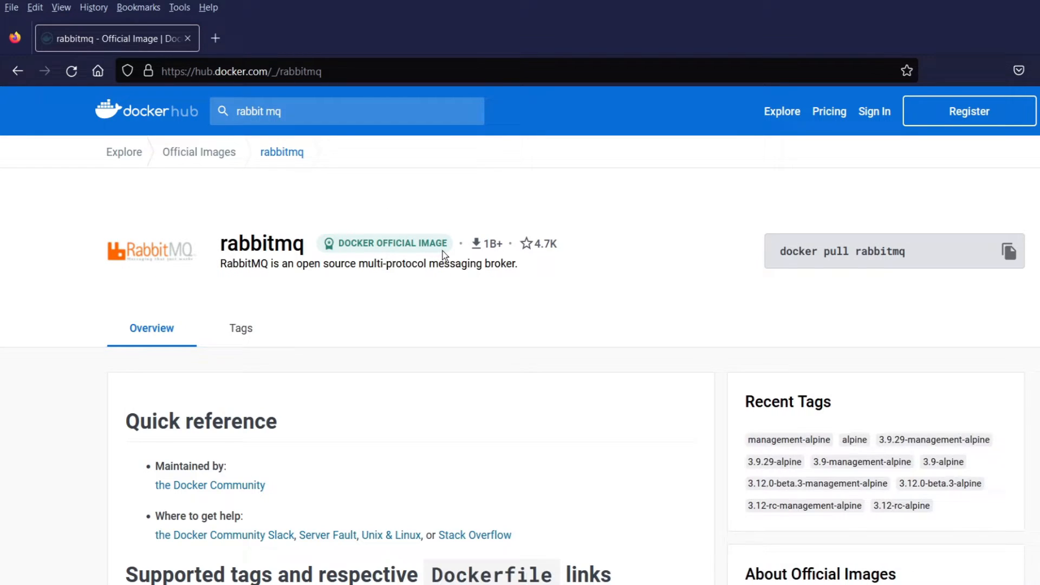
scroll("down", 3)
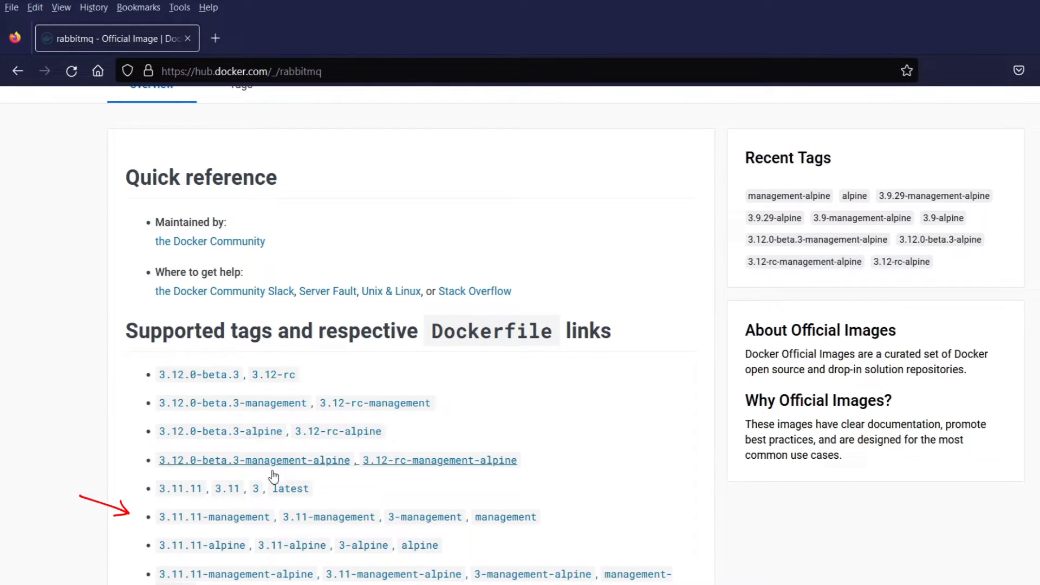
mouse_move(263, 531)
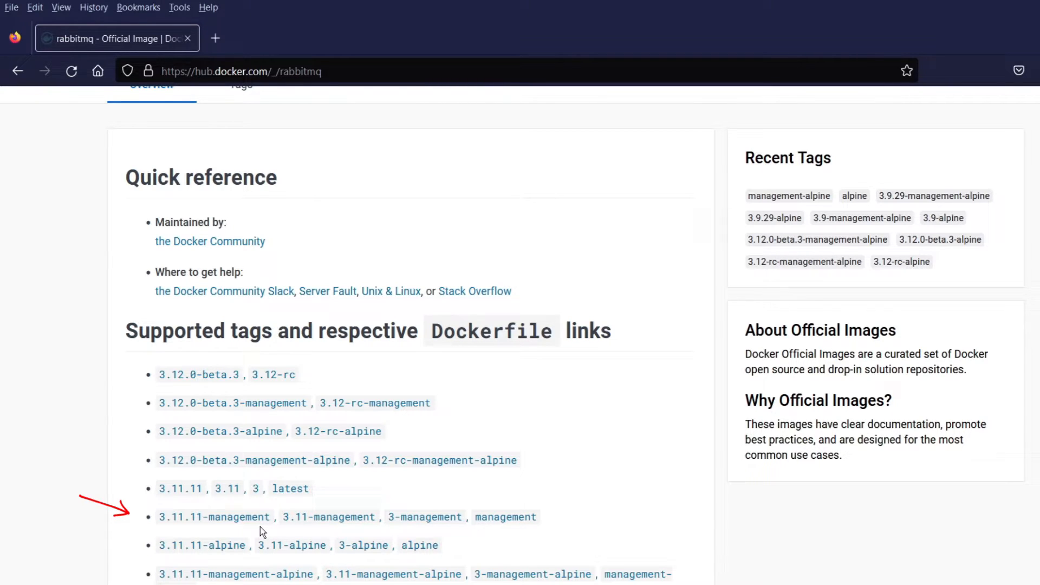
mouse_move(151, 531)
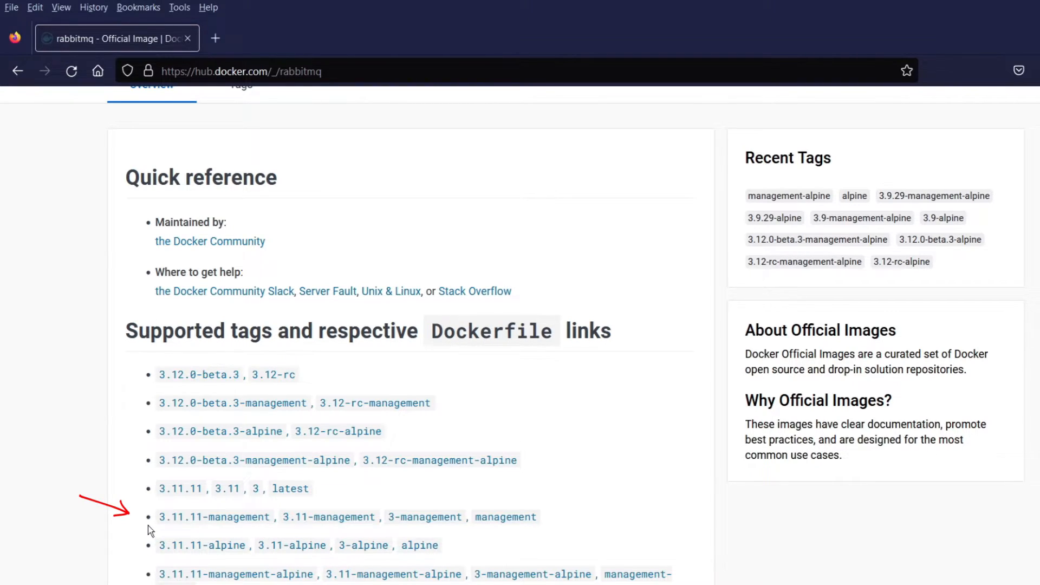
double_click(213, 517)
type("cd")
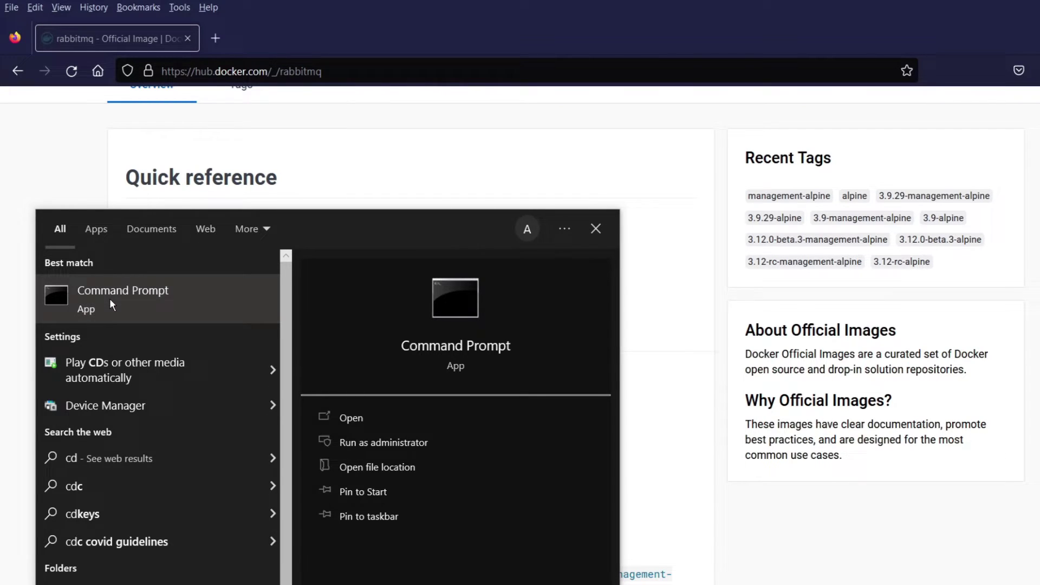
- Run 'docker pull rabbitmq:3.11.11-management' in Command Prompt
left_click(123, 290)
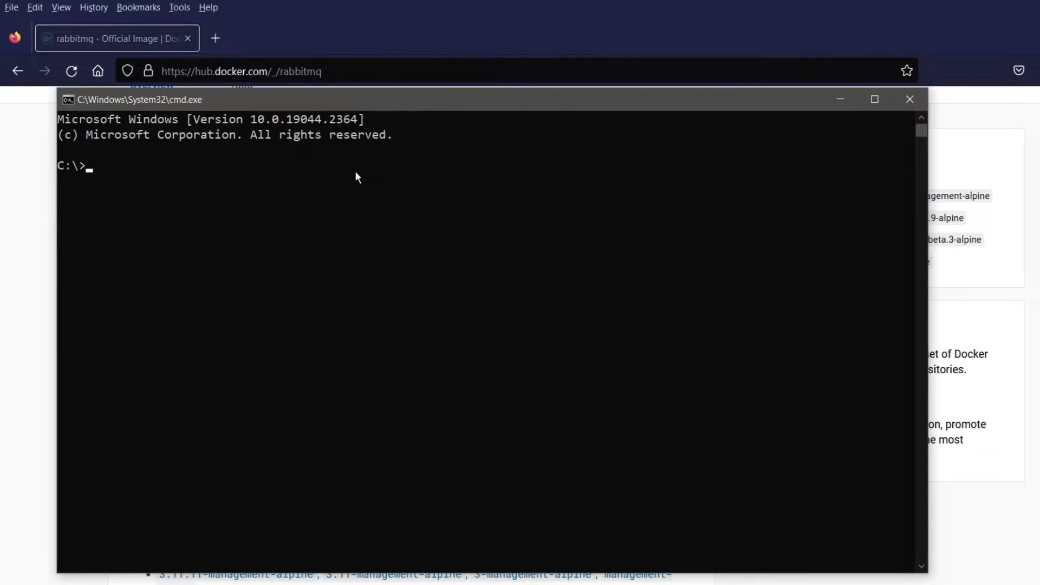
type("docker")
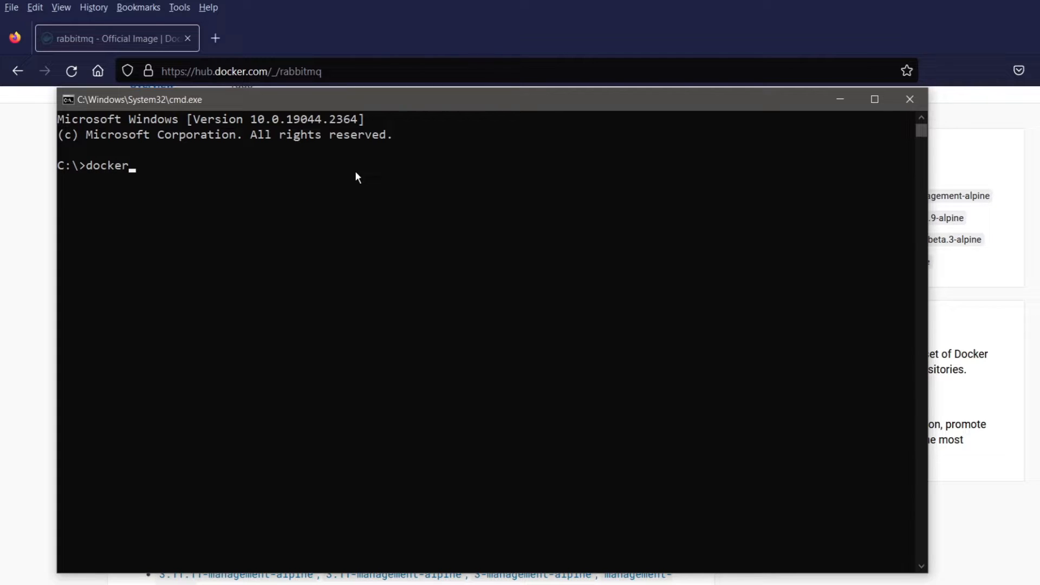
type("pull")
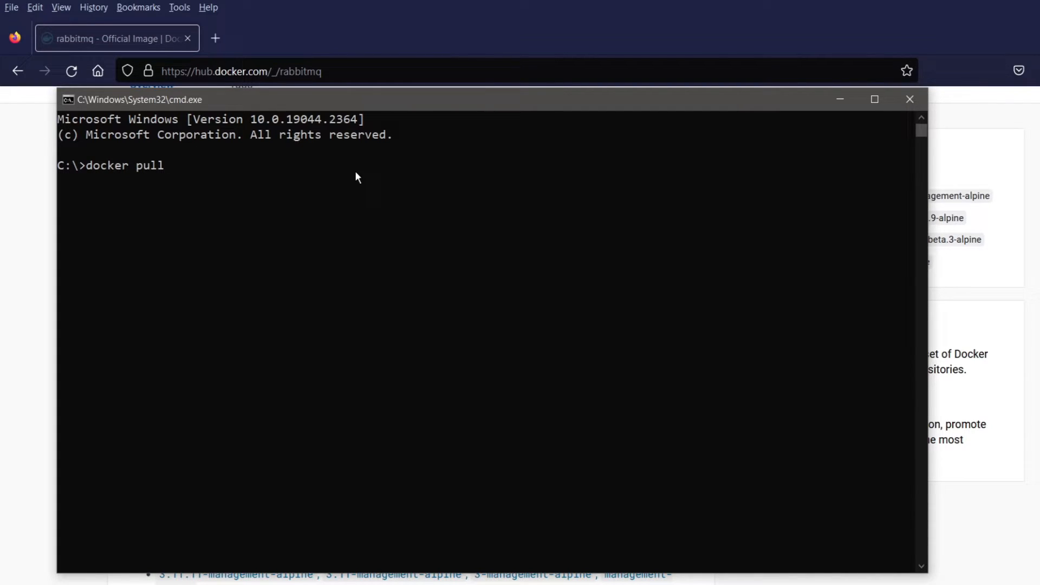
type("rabbitmq")
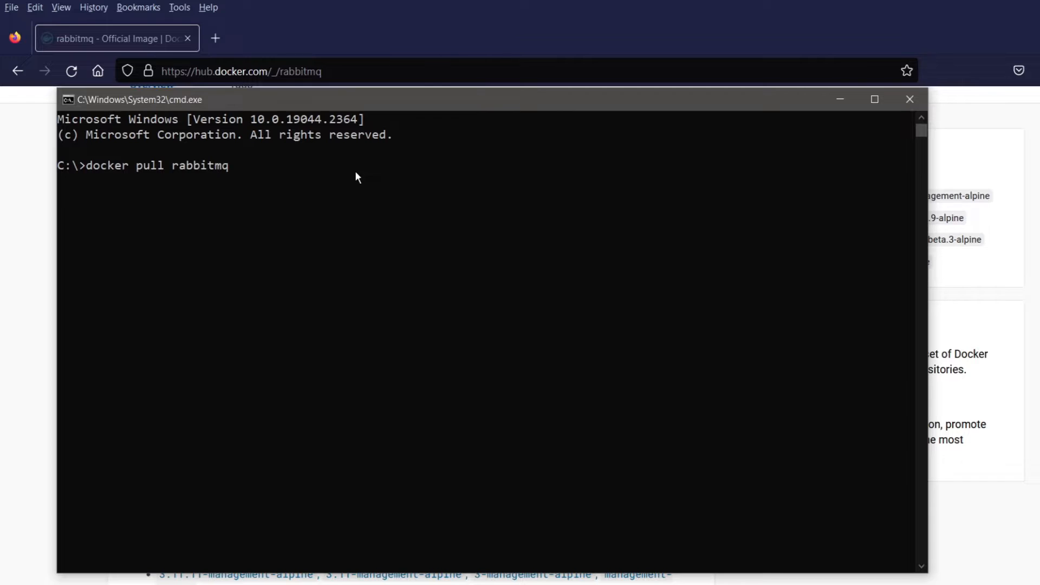
type(":3.11.11-management")
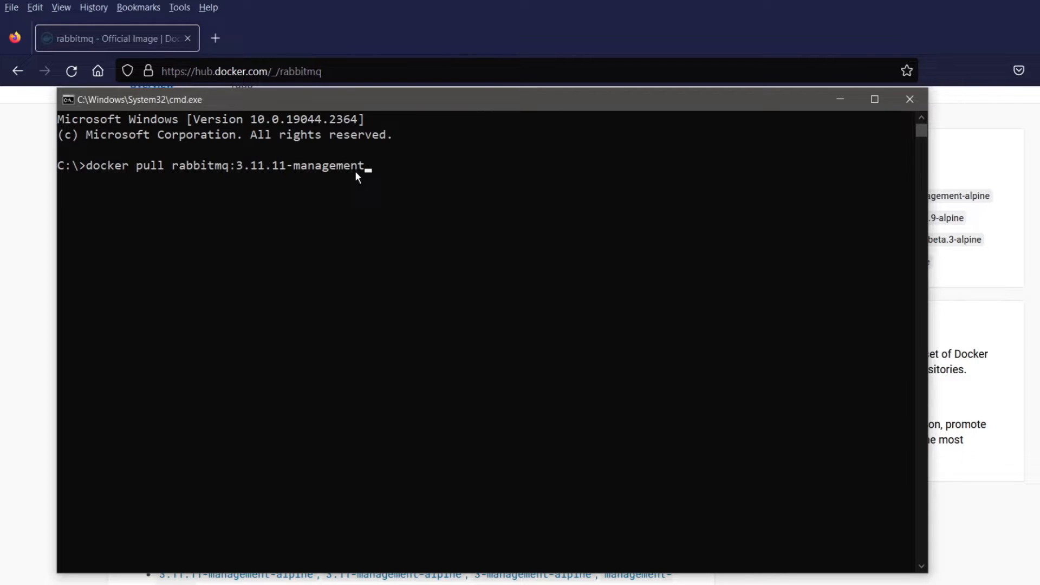
key("Enter")
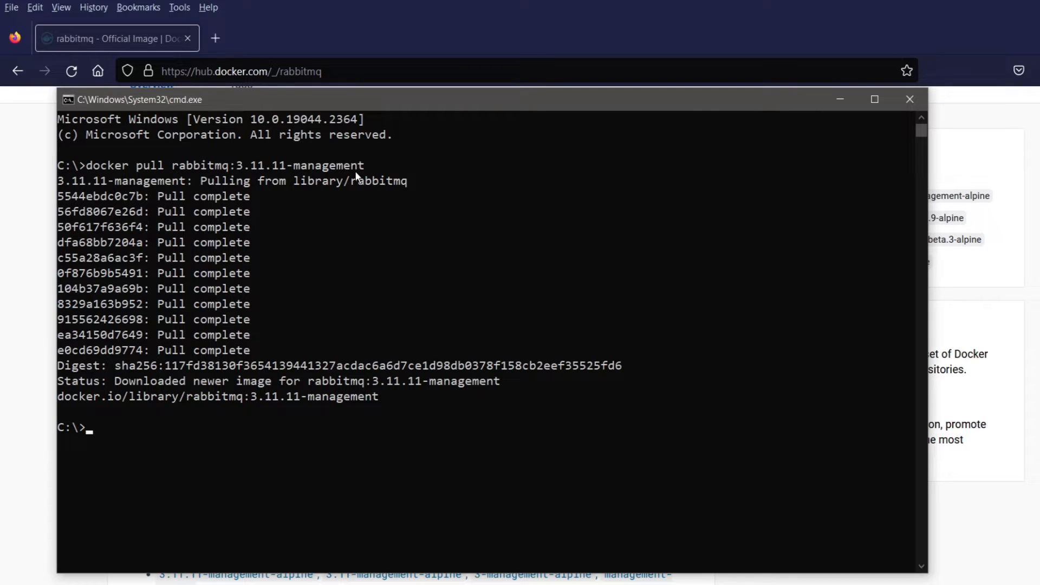
- Enter a detached docker run for rabbit-server, hostname rabbit, publishing ports 15672 and 5672
type("dockert")
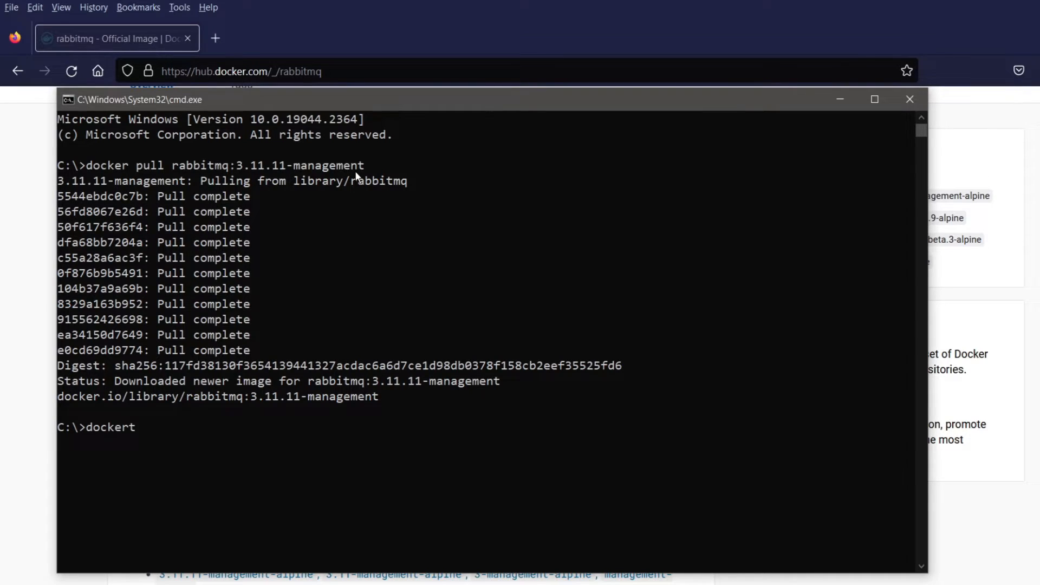
key("Backspace")
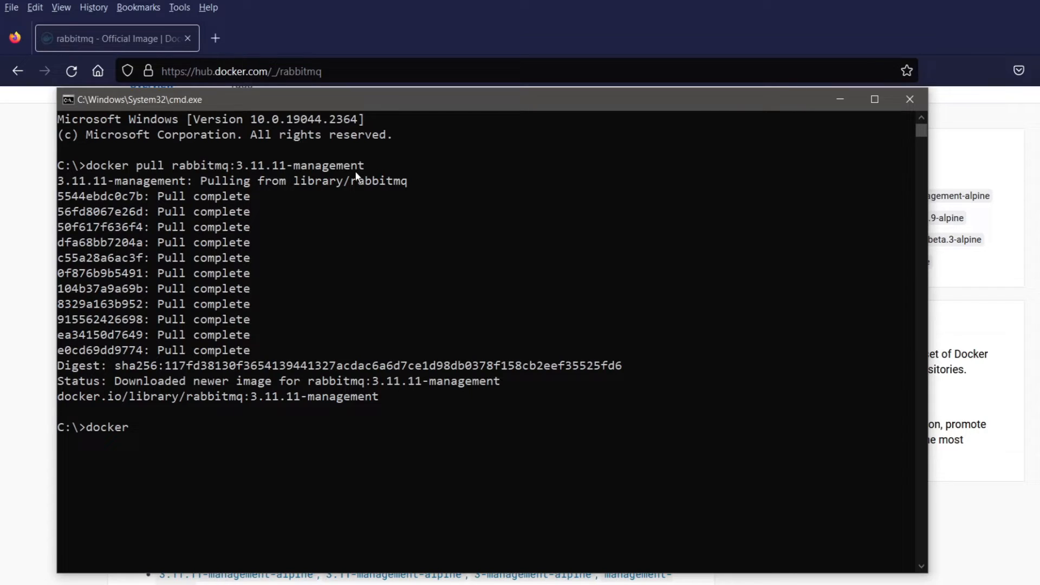
type("run -d")
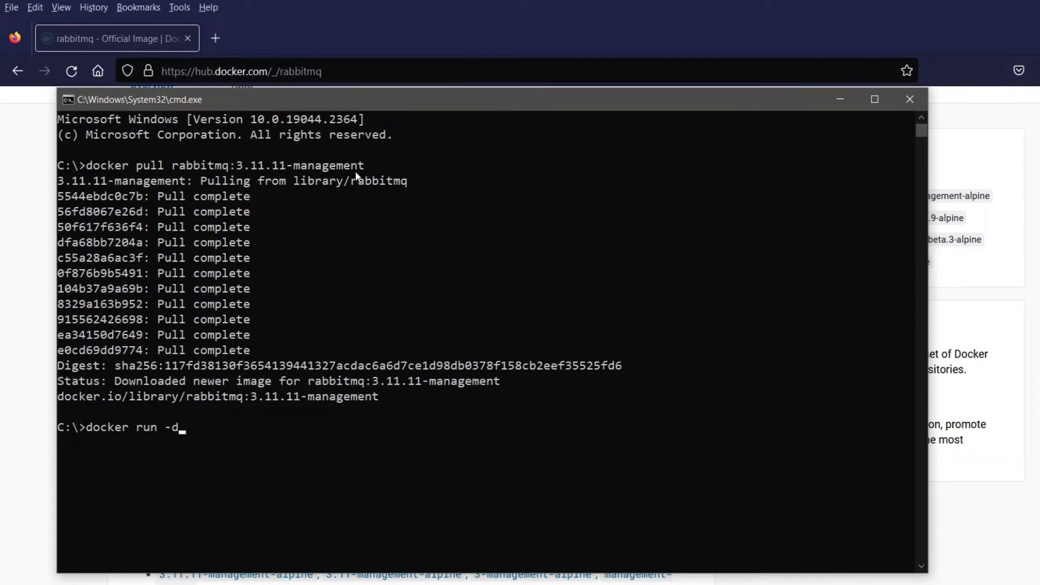
type("--hostname rabbit")
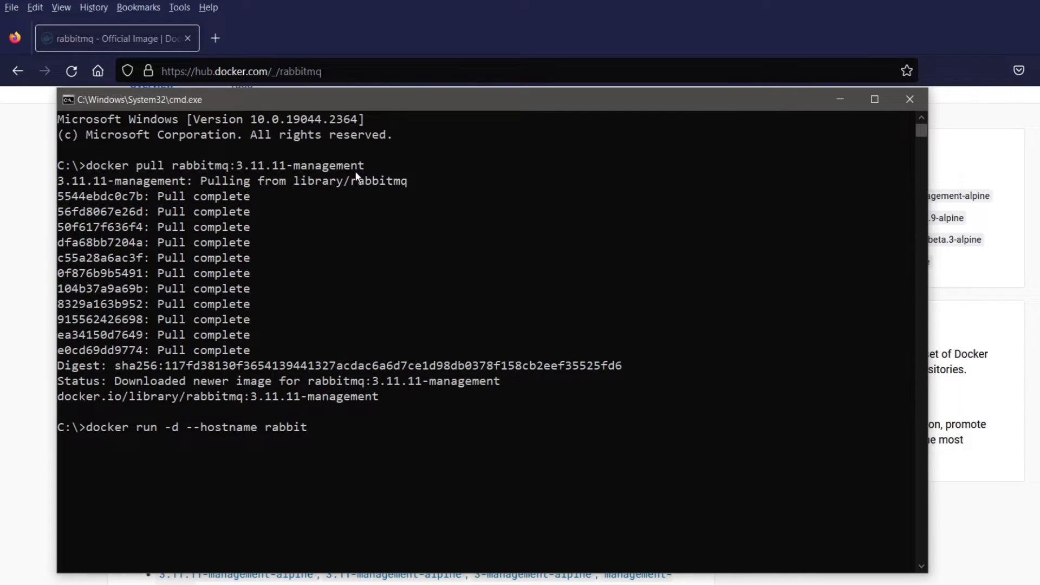
type("--name")
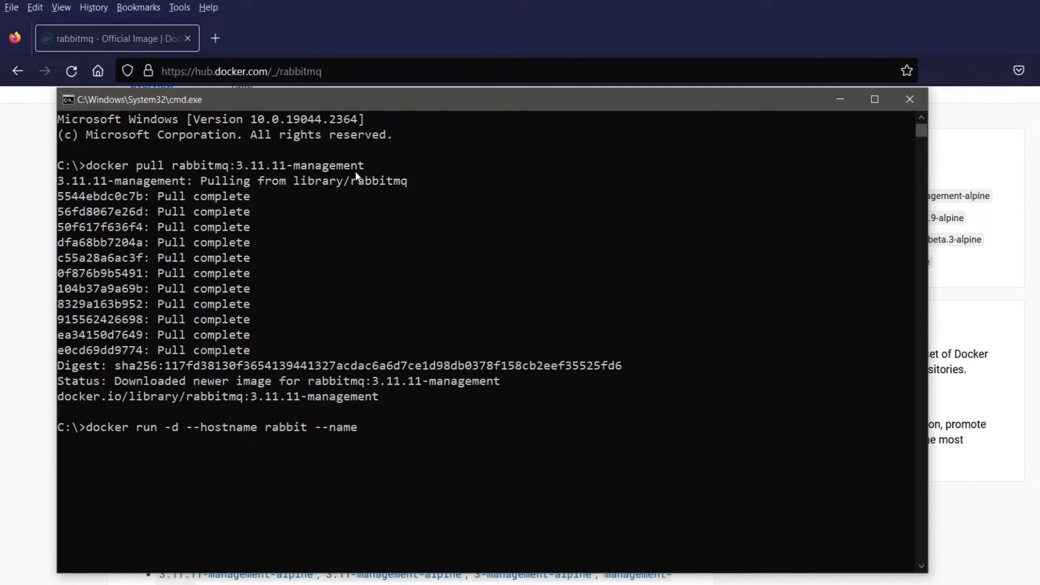
type("rabbit")
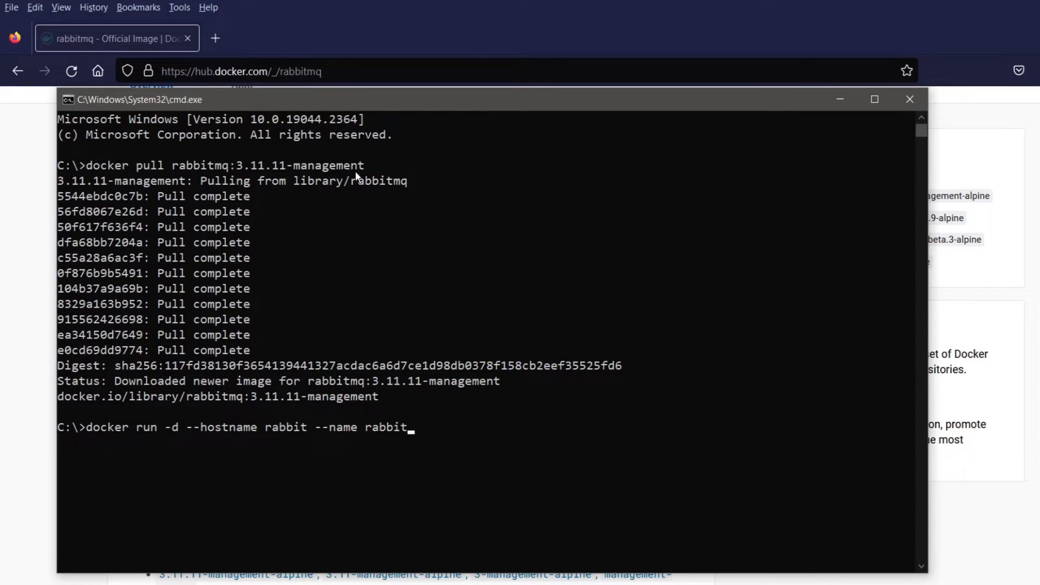
type("-server -")
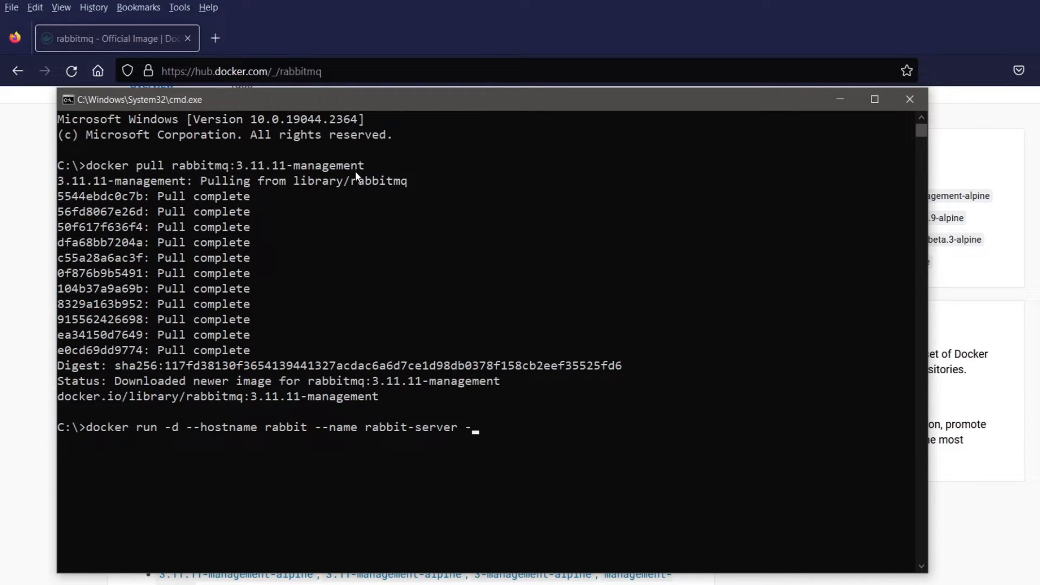
type("p 1567")
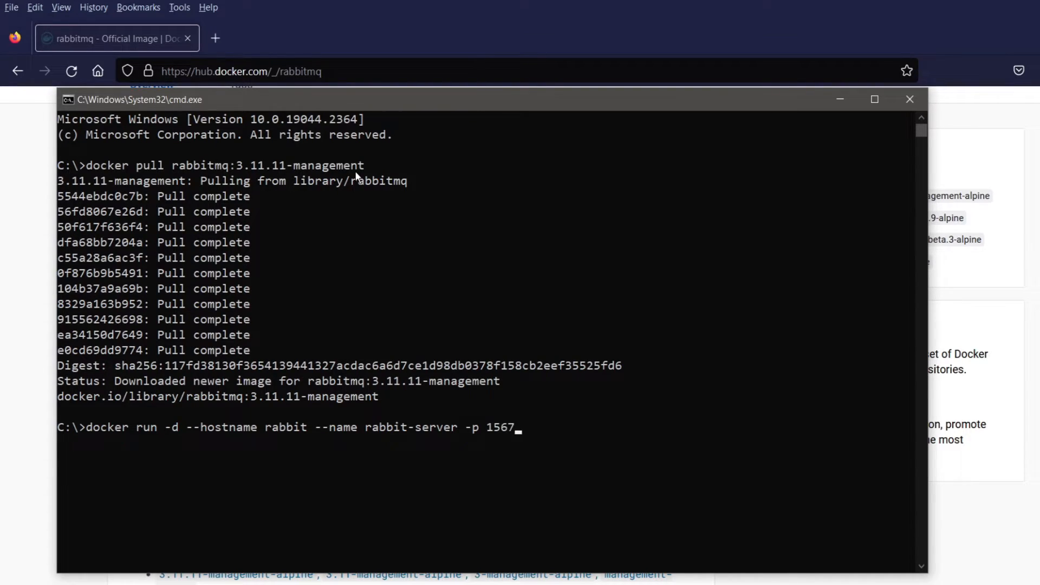
type("2:1")
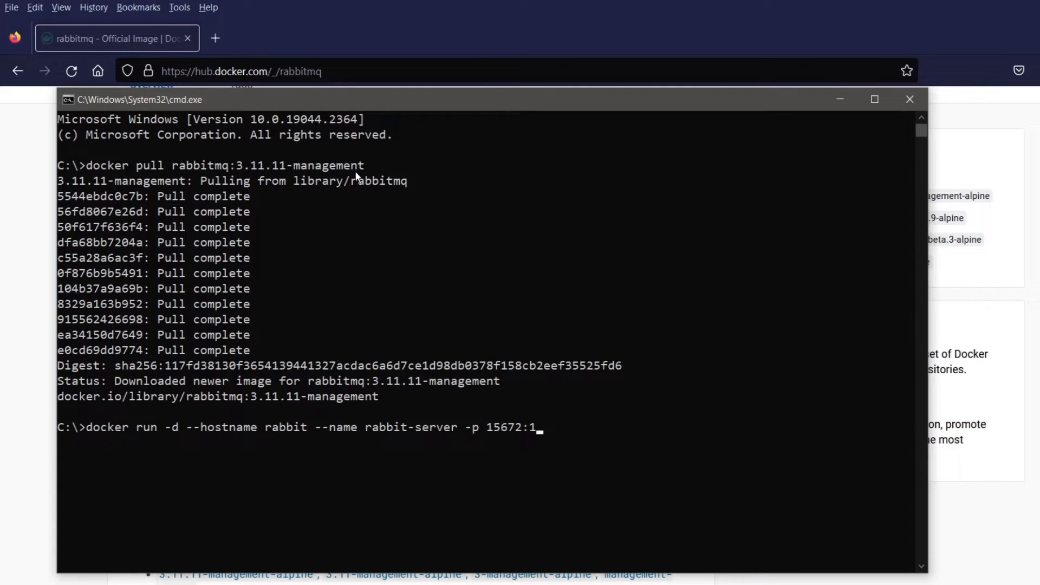
type("5672")
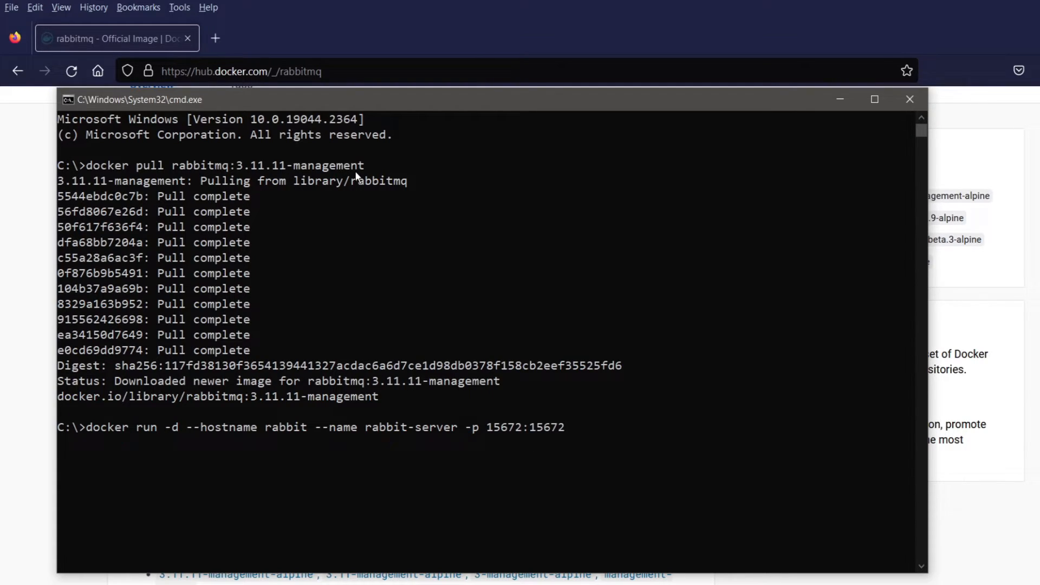
type("-p 5672:5672 rabbi")
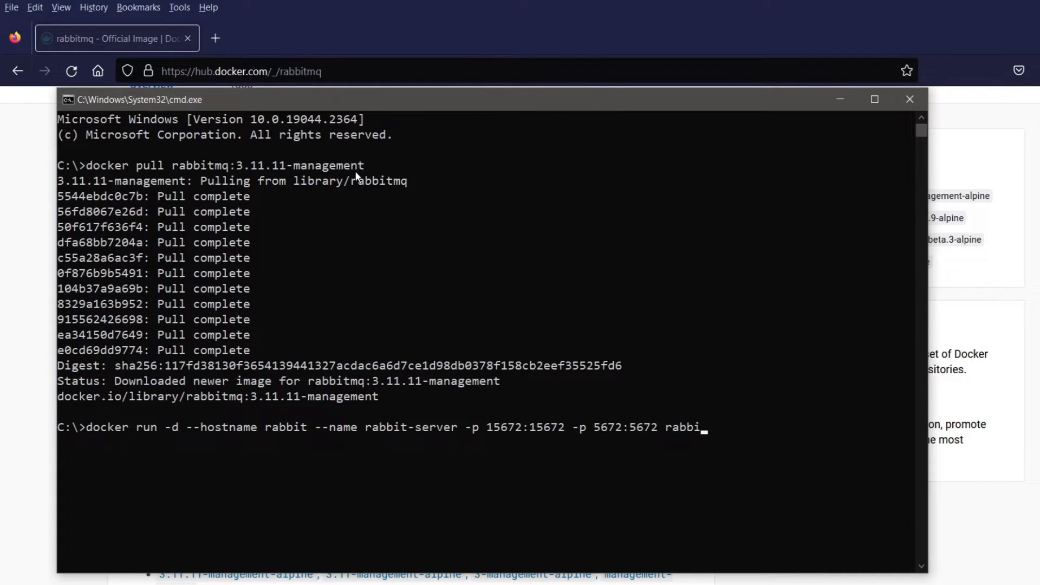
type("tmq")
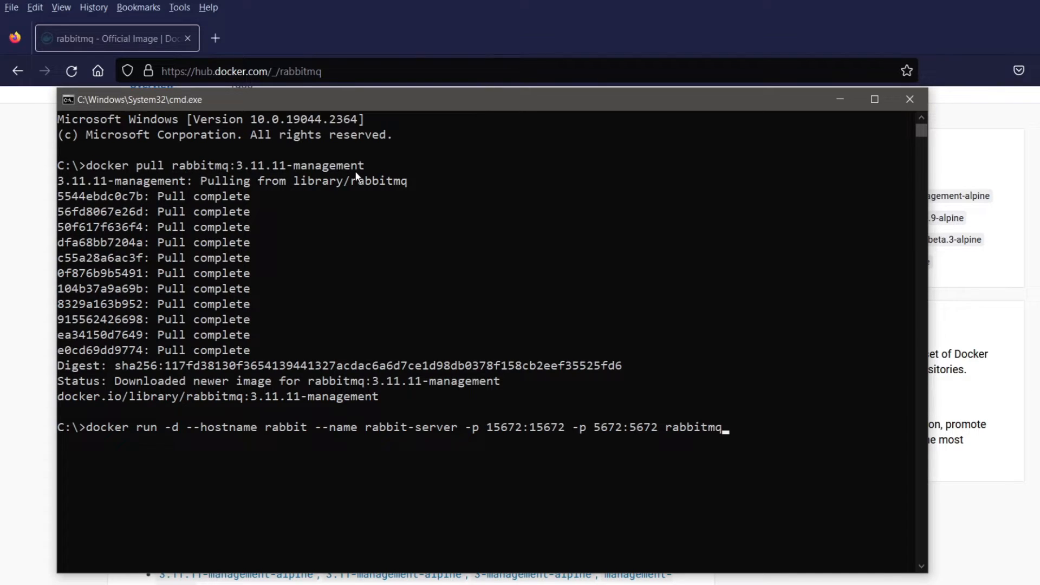
type(":3.11.11-management")
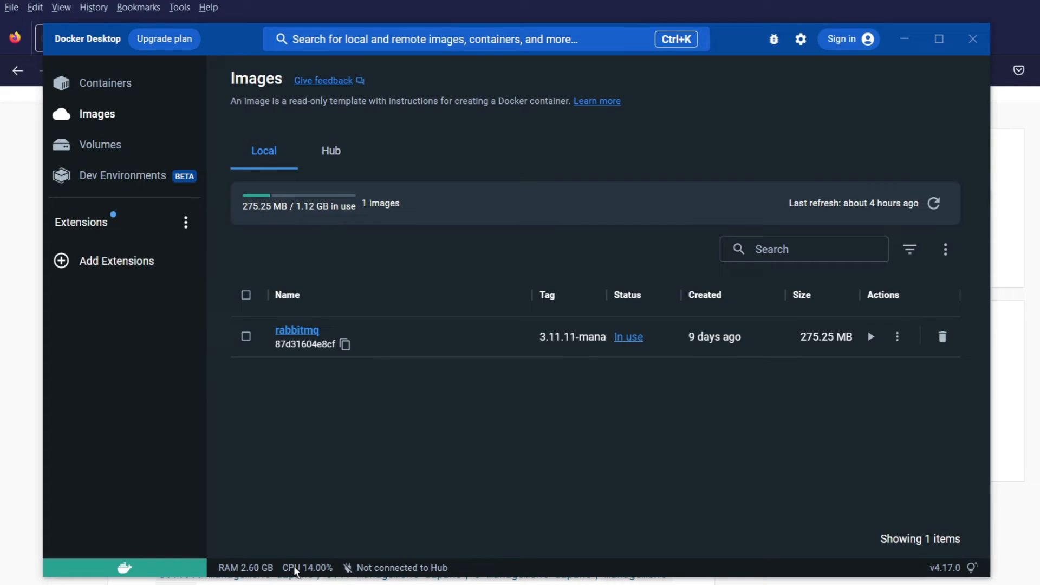
mouse_move(229, 313)
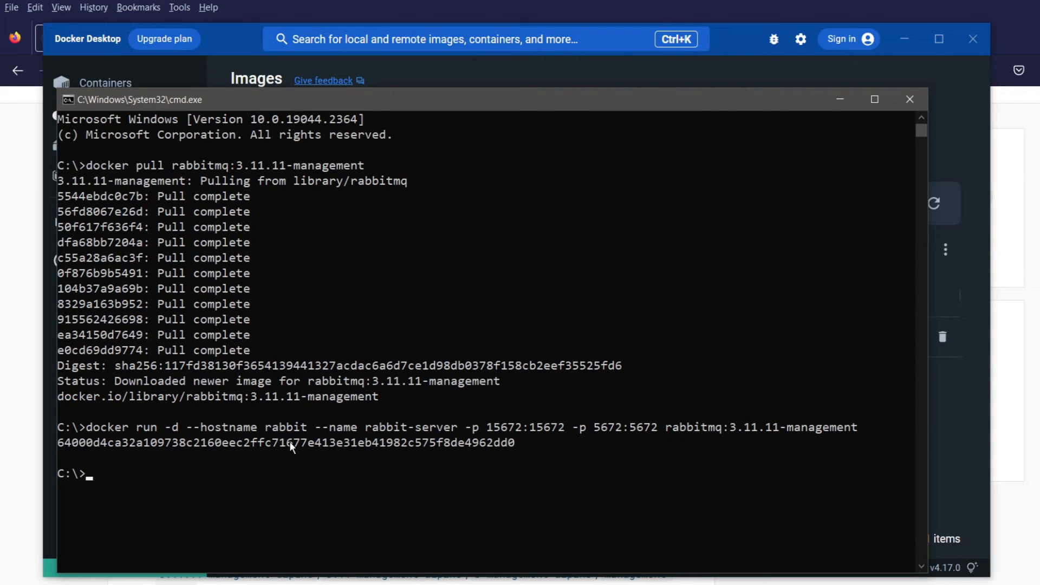
left_click(909, 99)
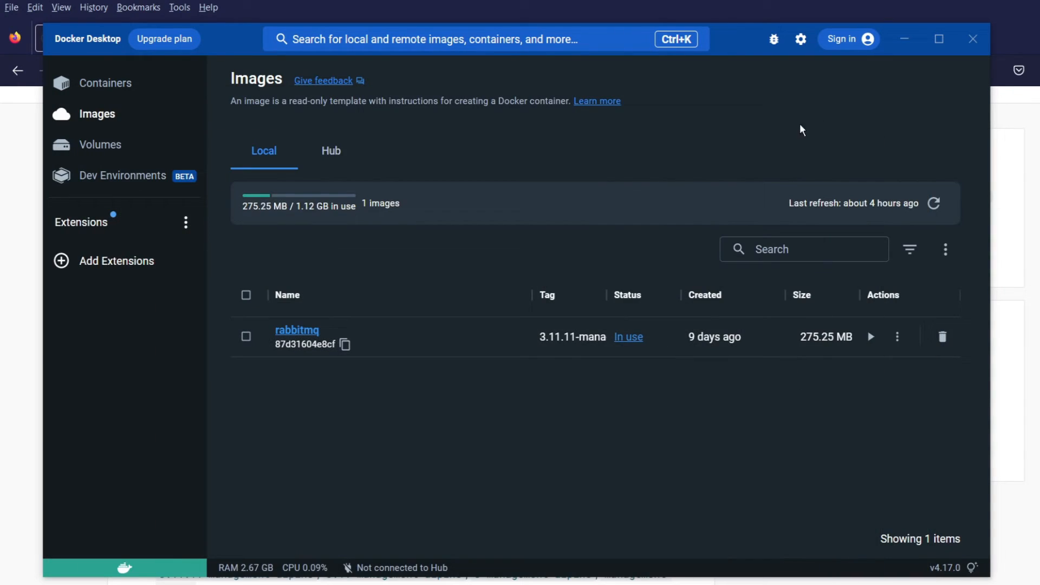
mouse_move(693, 81)
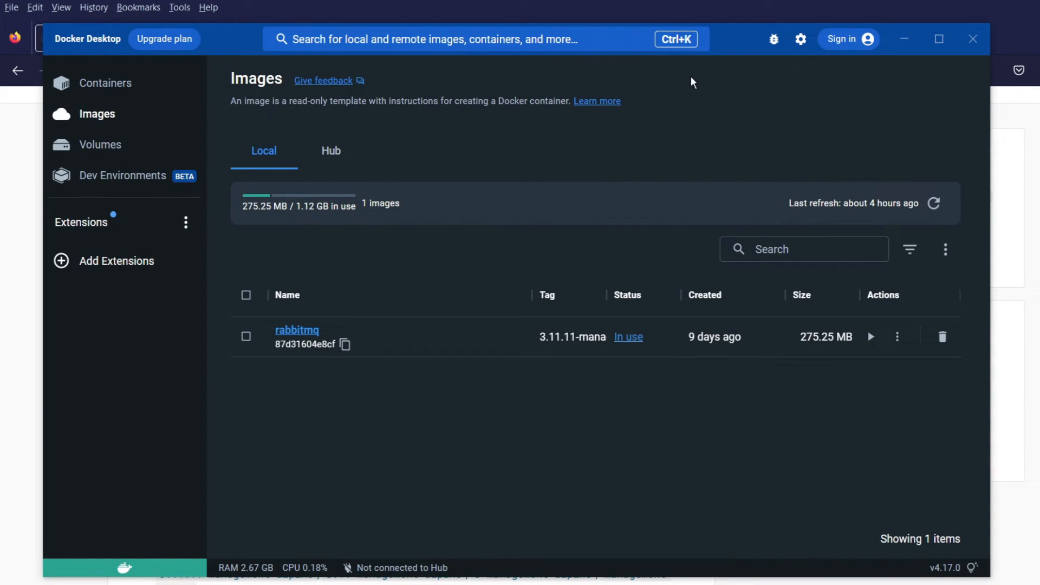
left_click(297, 330)
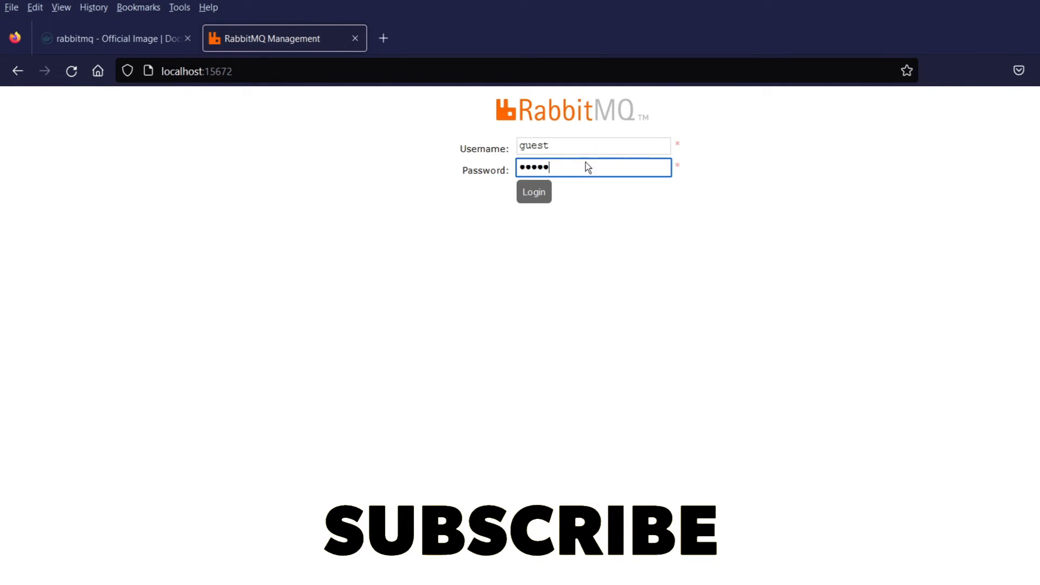
left_click(535, 192)
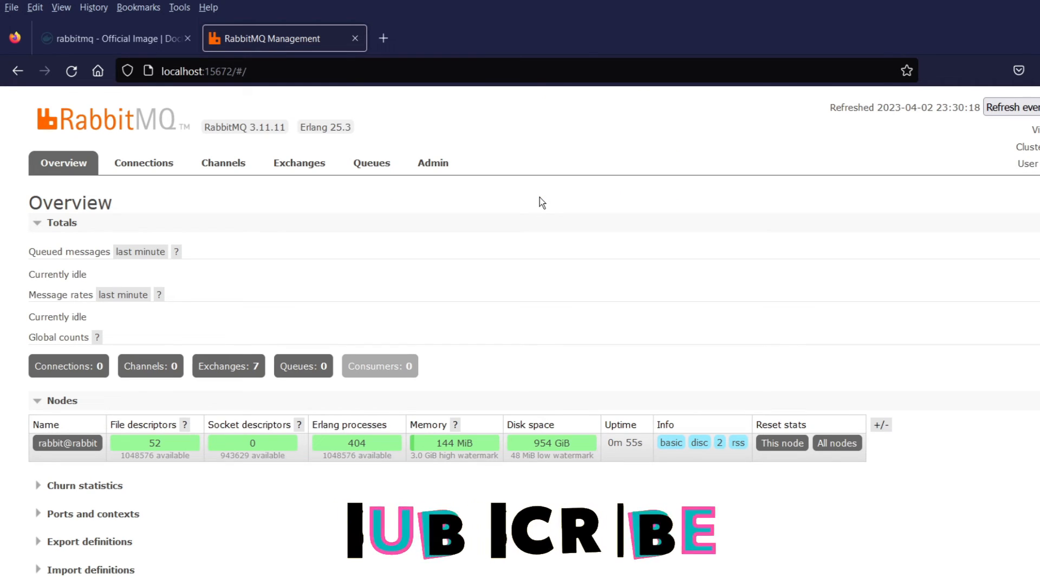